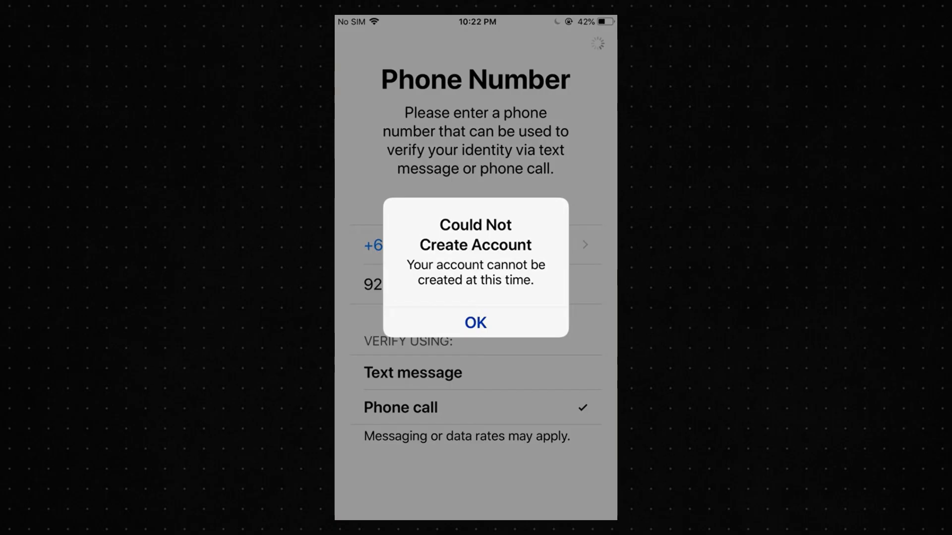
# - Acknowledge the 'Could Not Create Account' alert with OK
pyautogui.click(475, 322)
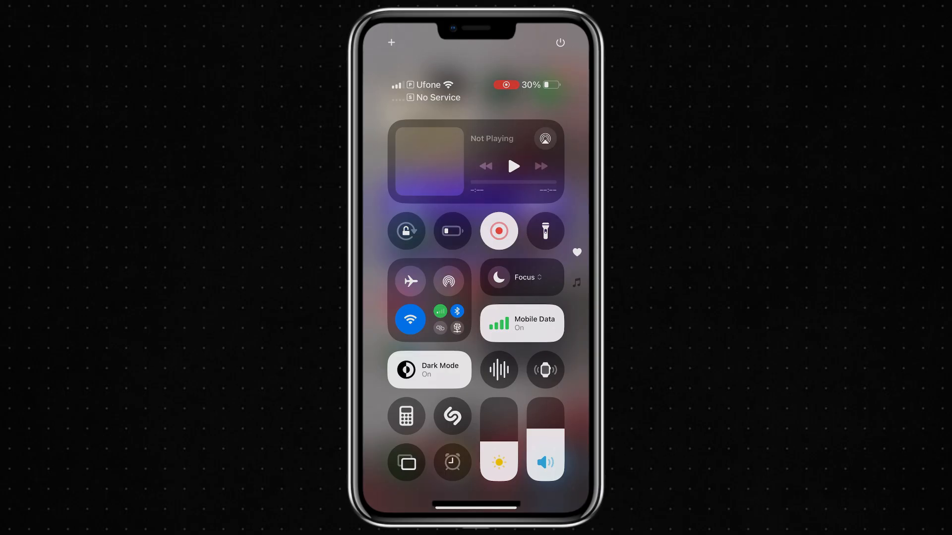
# - Turn Mobile Data off in Control Centre and return to the Home Screen
pyautogui.click(409, 319)
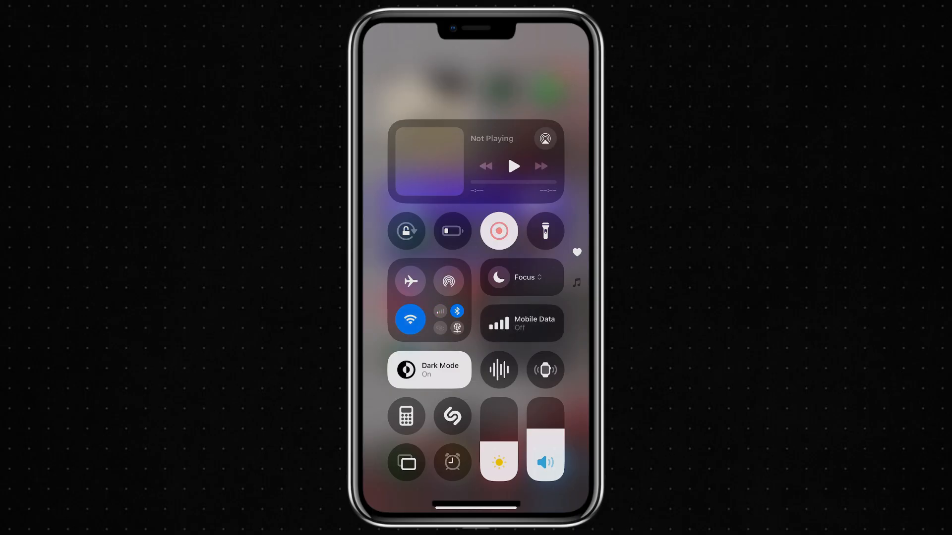
pyautogui.click(409, 318)
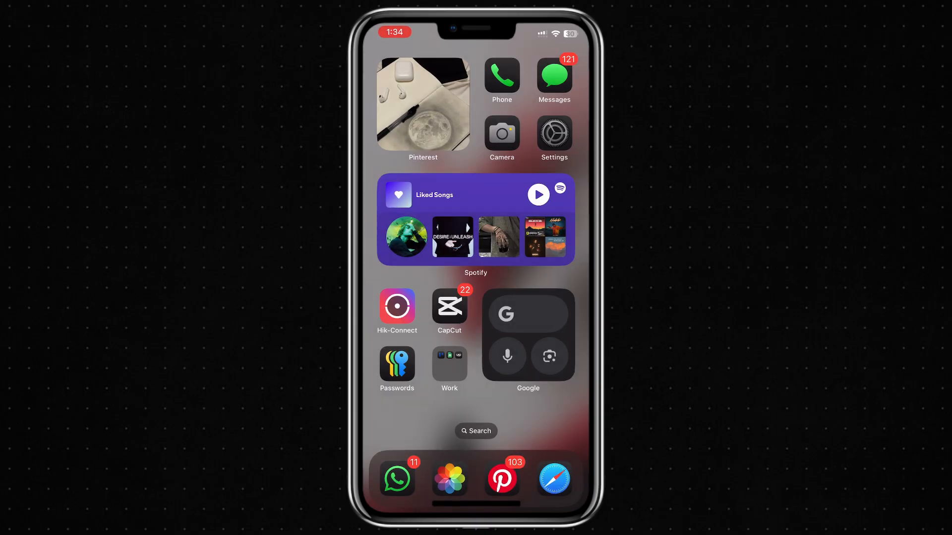
# - Disconnect the VPN from Settings > VPN and return to the main settings list
pyautogui.click(553, 133)
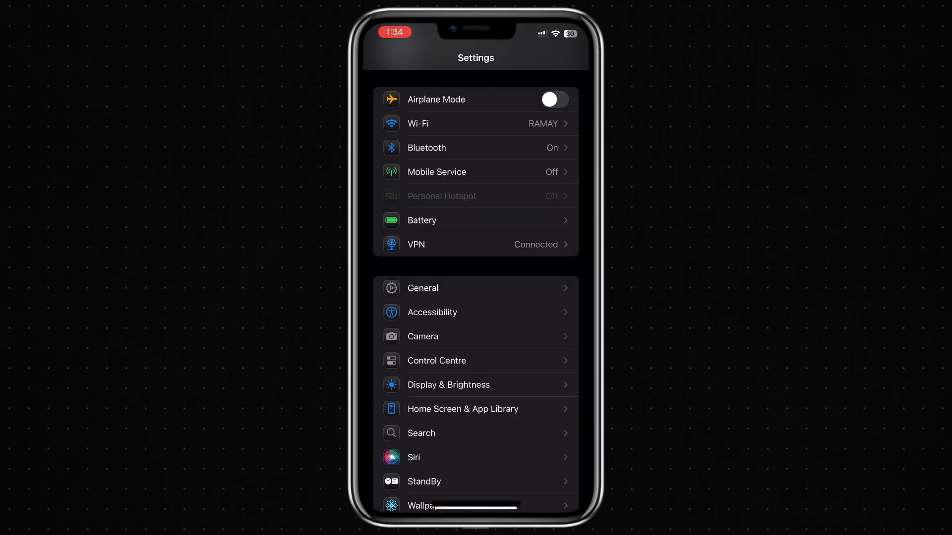
pyautogui.click(474, 244)
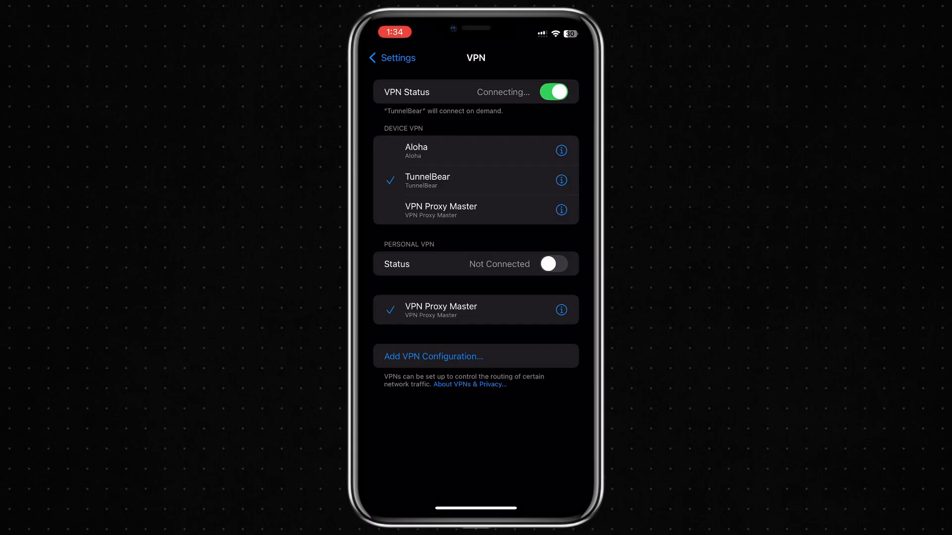
pyautogui.click(552, 92)
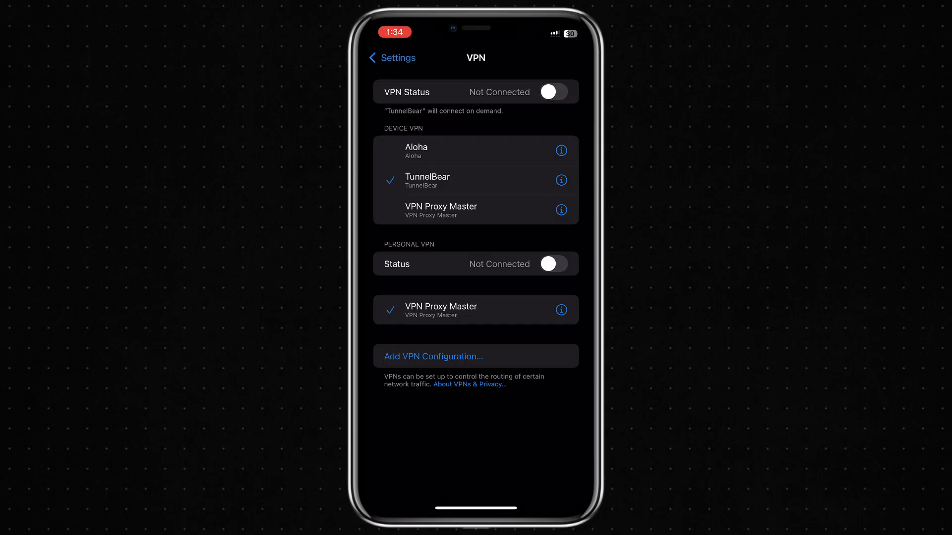
pyautogui.click(392, 58)
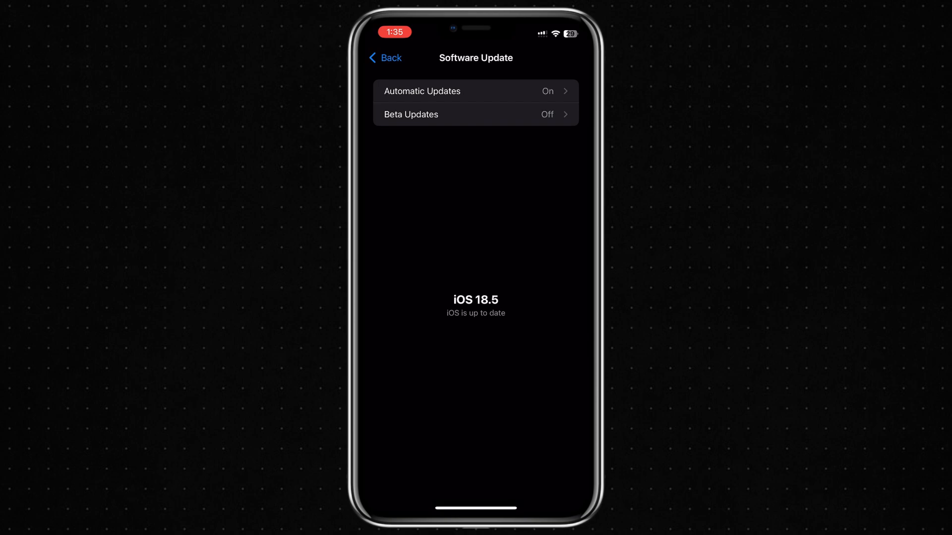
# - Leave Software Update and check Date & Time is set automatically
pyautogui.click(385, 58)
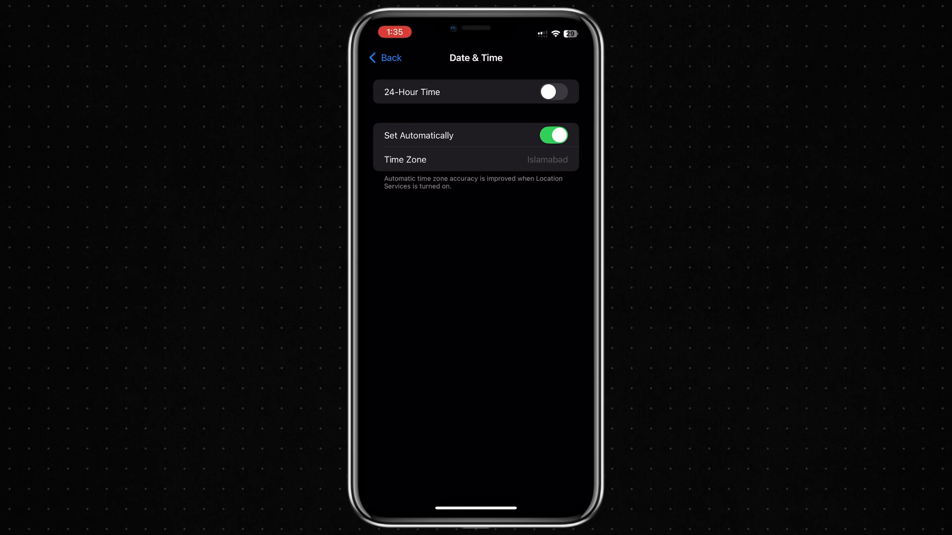
# - Navigate back to the General page, down to Transfer or Reset iPhone and Shut Down
pyautogui.click(384, 58)
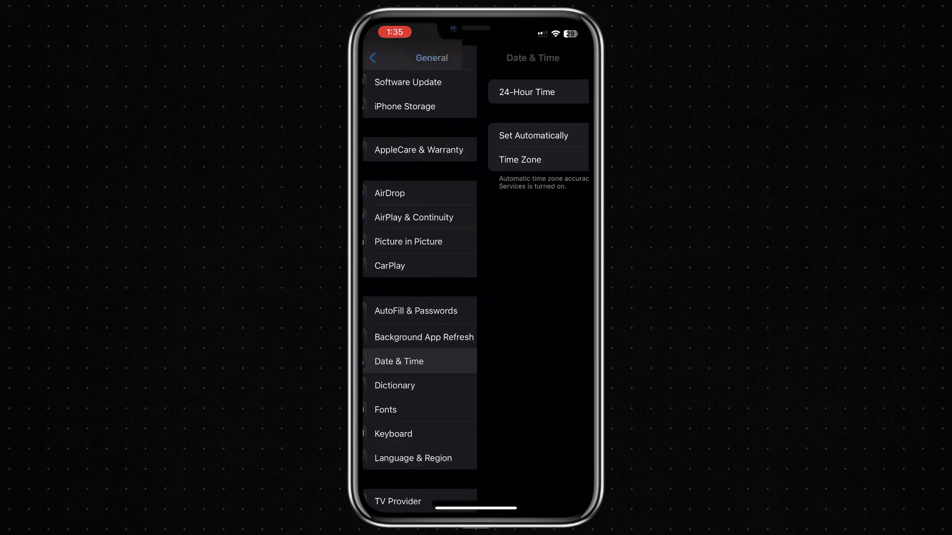
pyautogui.click(372, 58)
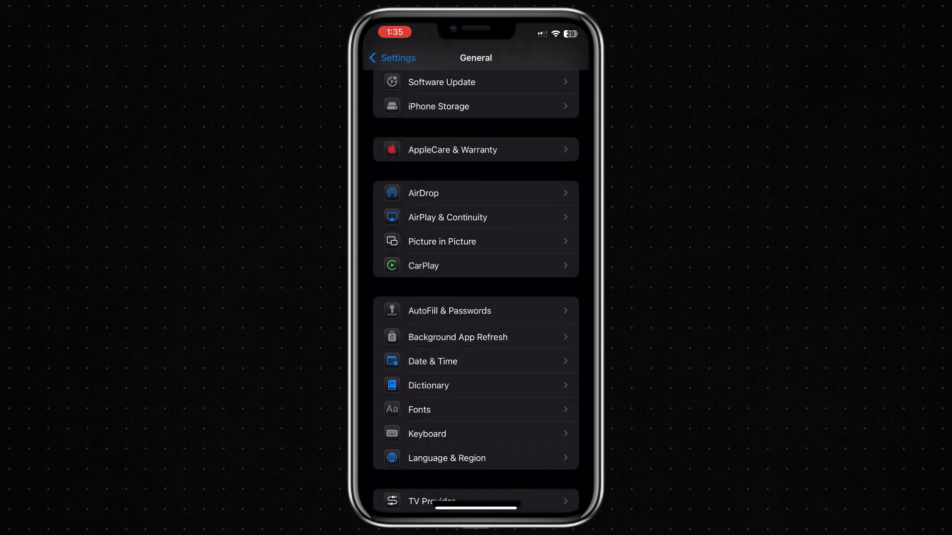
pyautogui.click(392, 58)
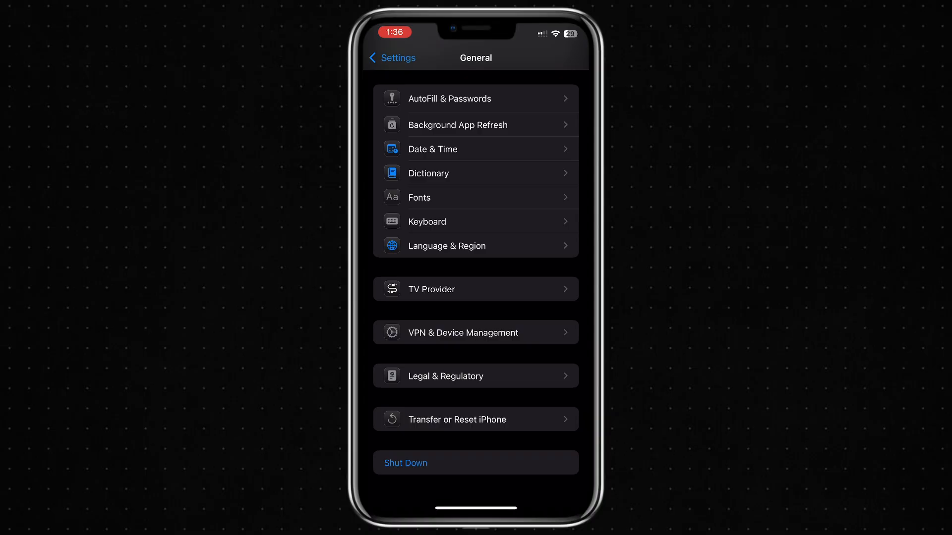
# - Reset All Settings via Transfer or Reset iPhone, confirming both prompts
pyautogui.click(474, 420)
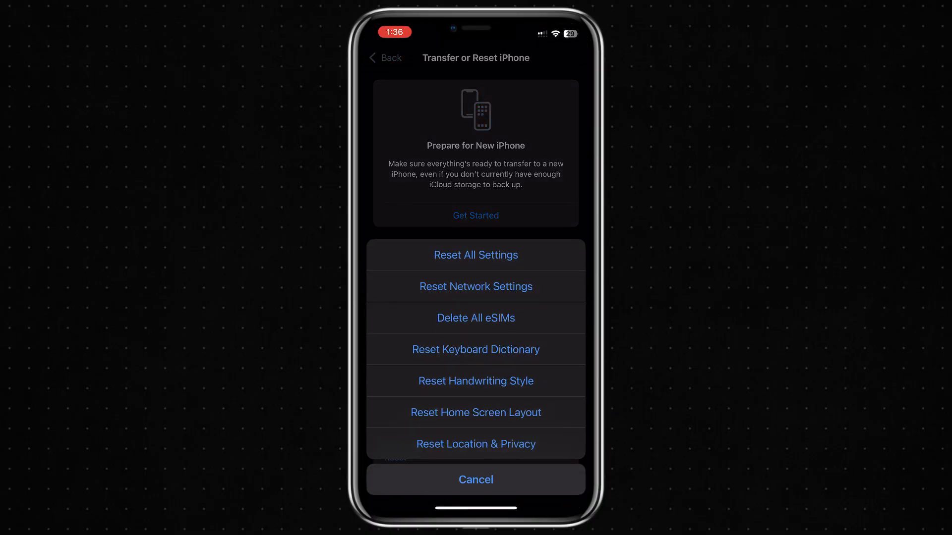
pyautogui.click(474, 255)
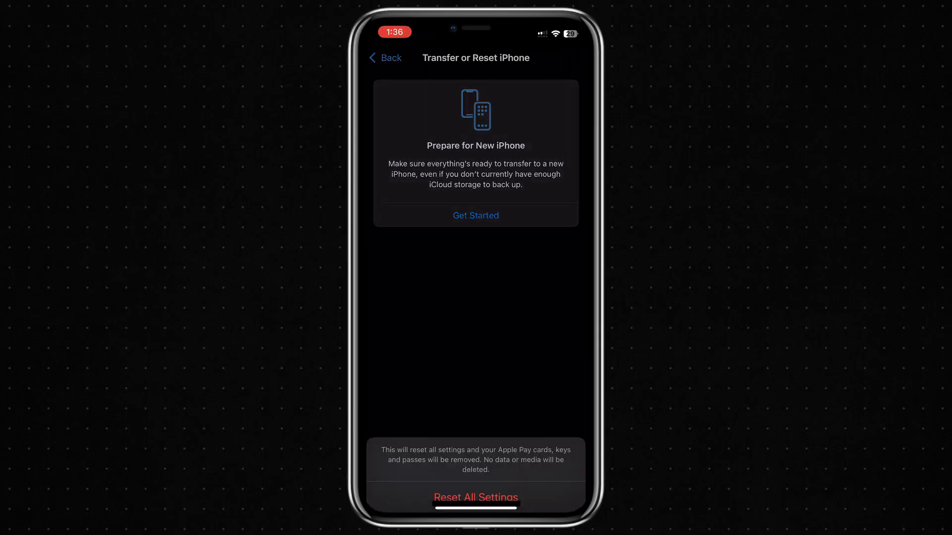
pyautogui.click(474, 496)
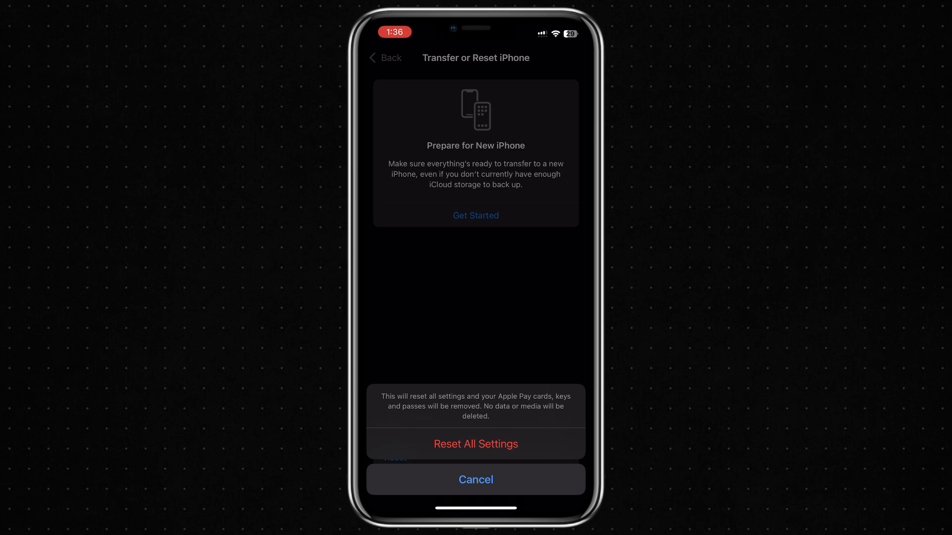
pyautogui.click(475, 480)
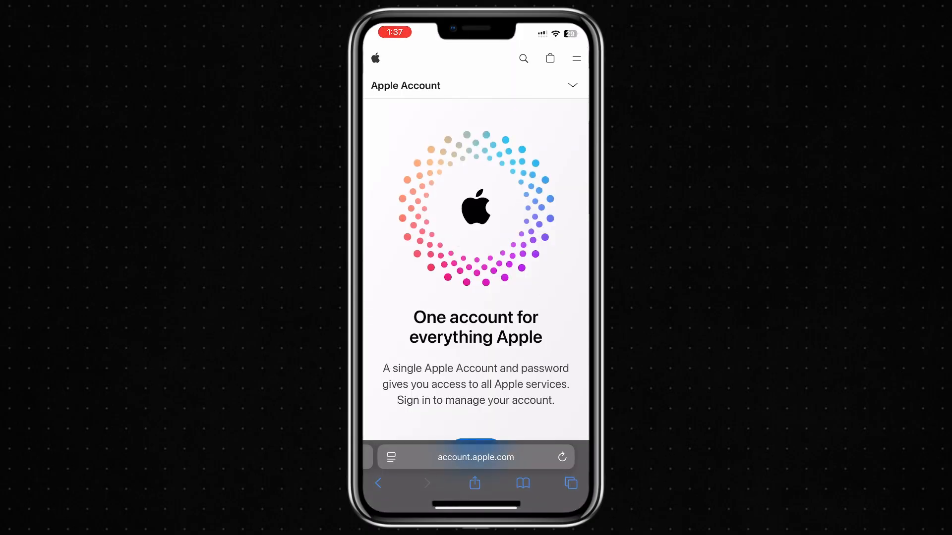
# - Bring up the Create Your Apple Account form and scroll through its phone and email fields
pyautogui.click(569, 85)
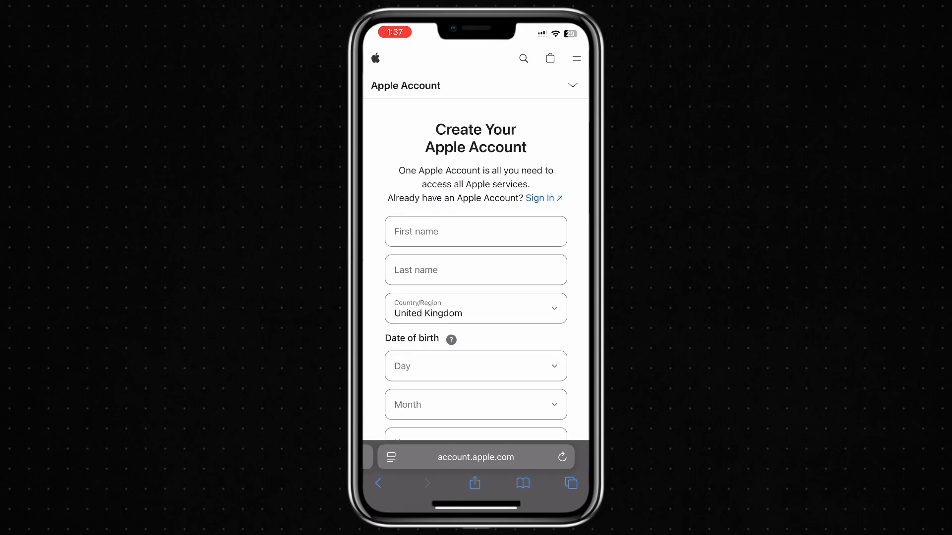
pyautogui.scroll(-3)
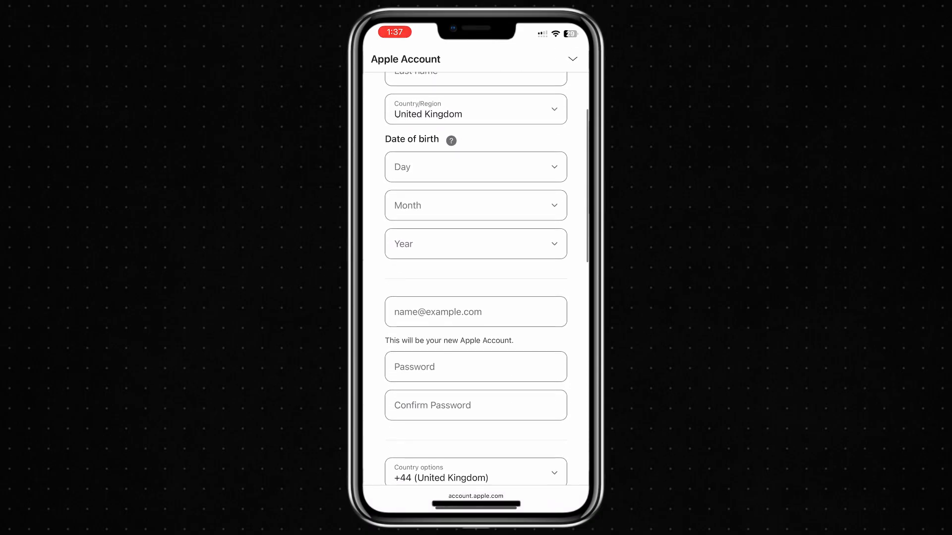
pyautogui.scroll(-3)
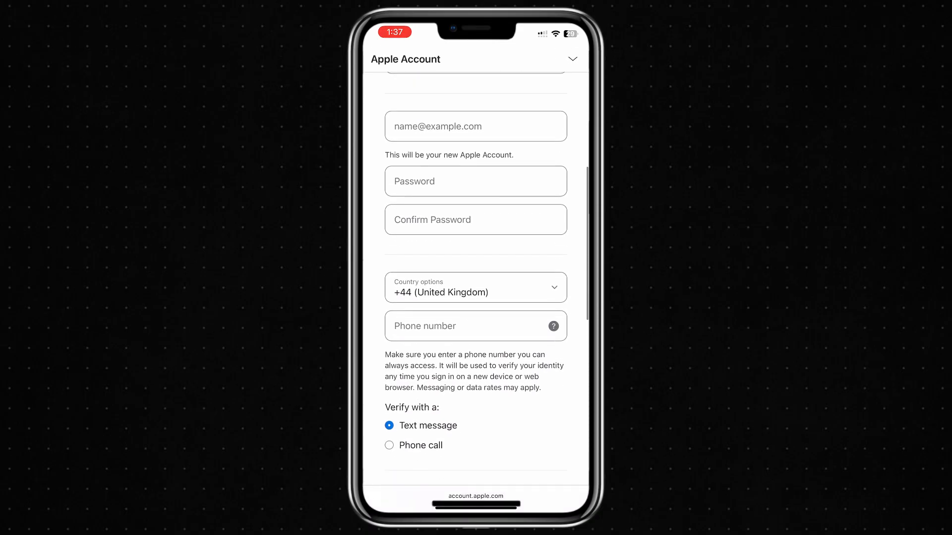
pyautogui.scroll(-3)
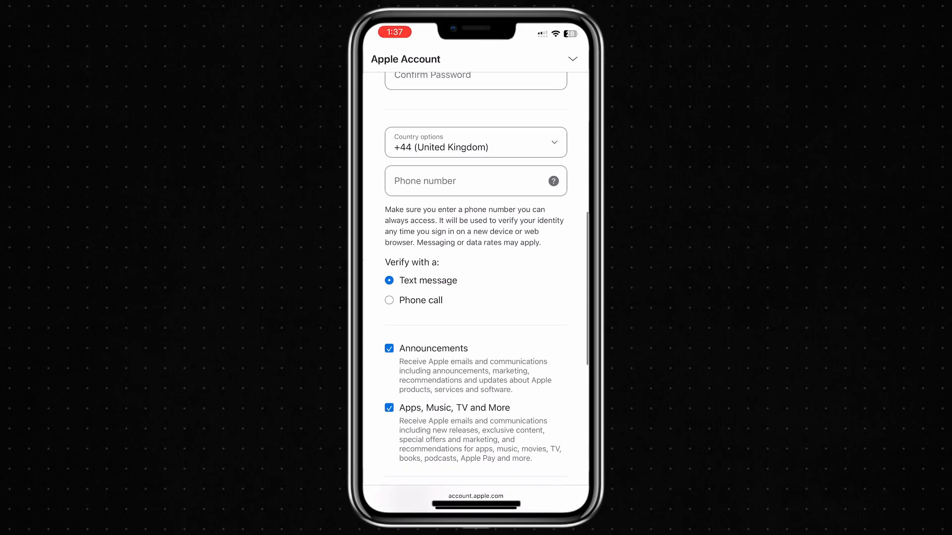
pyautogui.scroll(3)
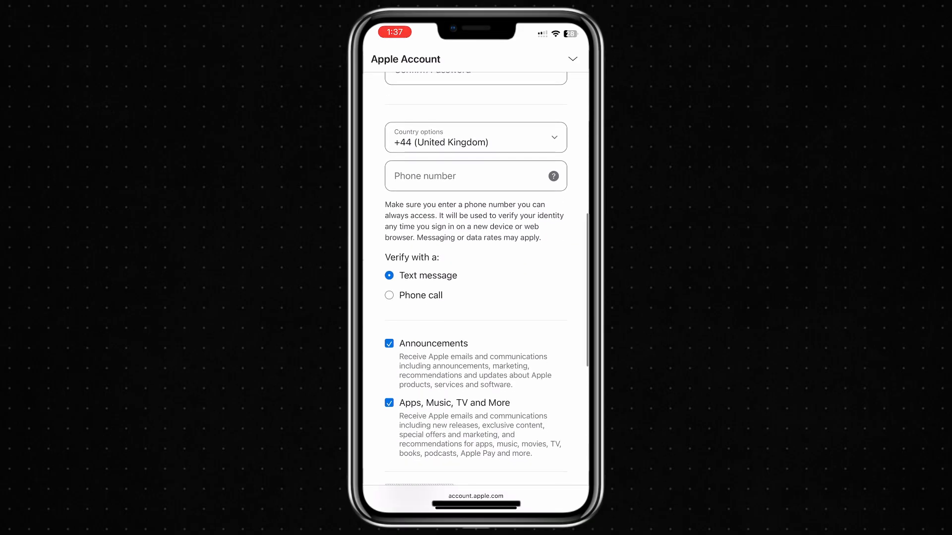